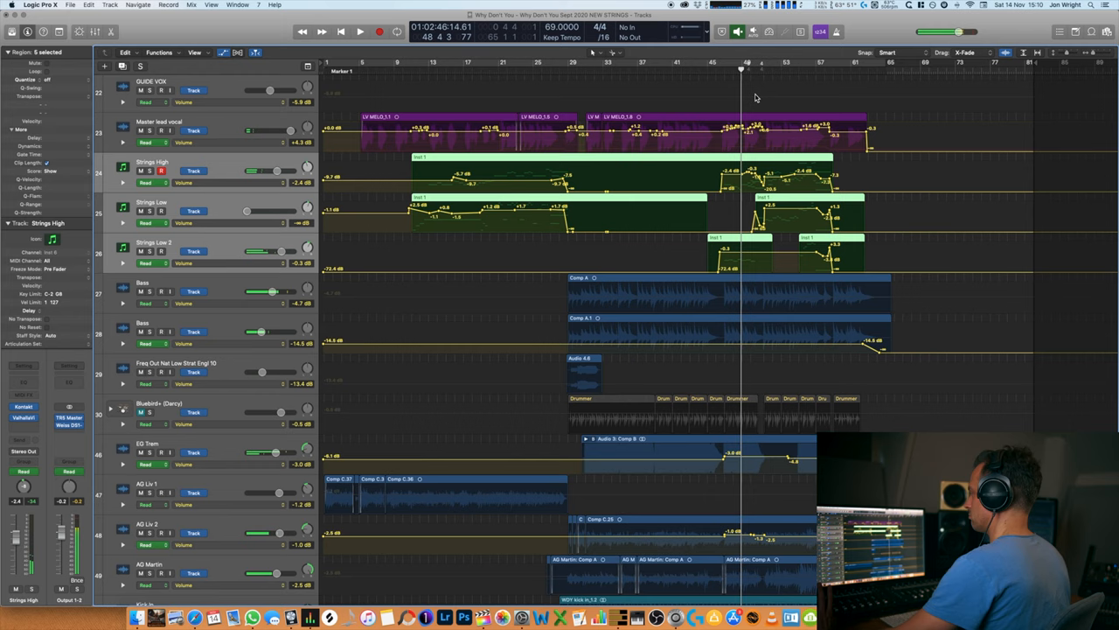
Expand Master lead vocal to show its volume, send, plug-in bypass and EchoBoy mix lanes
left_click(162, 122)
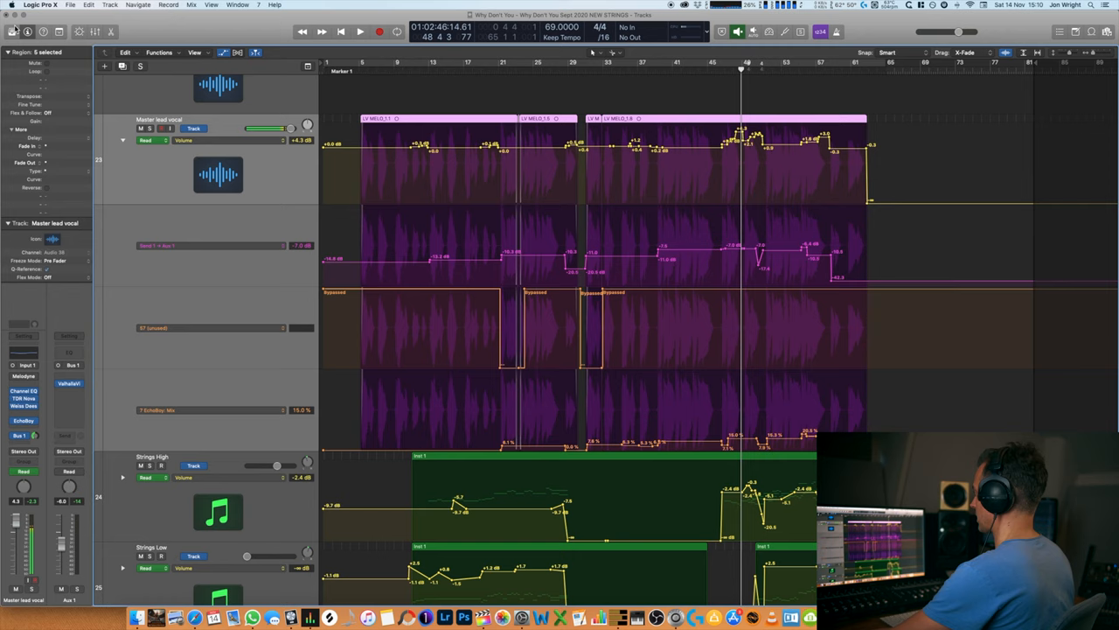
Scroll to bring the Arrangement, Marker, Signature and Tempo global tracks into view
scroll("down", 3)
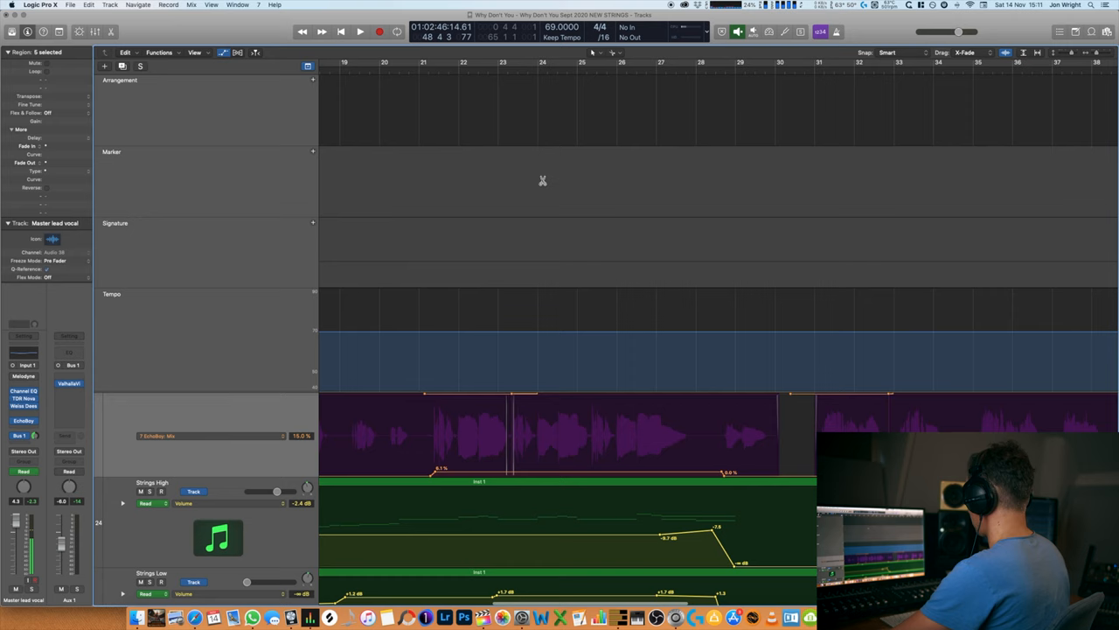
Hide the global tracks, leaving the four lead vocal automation lanes visible
left_click(359, 32)
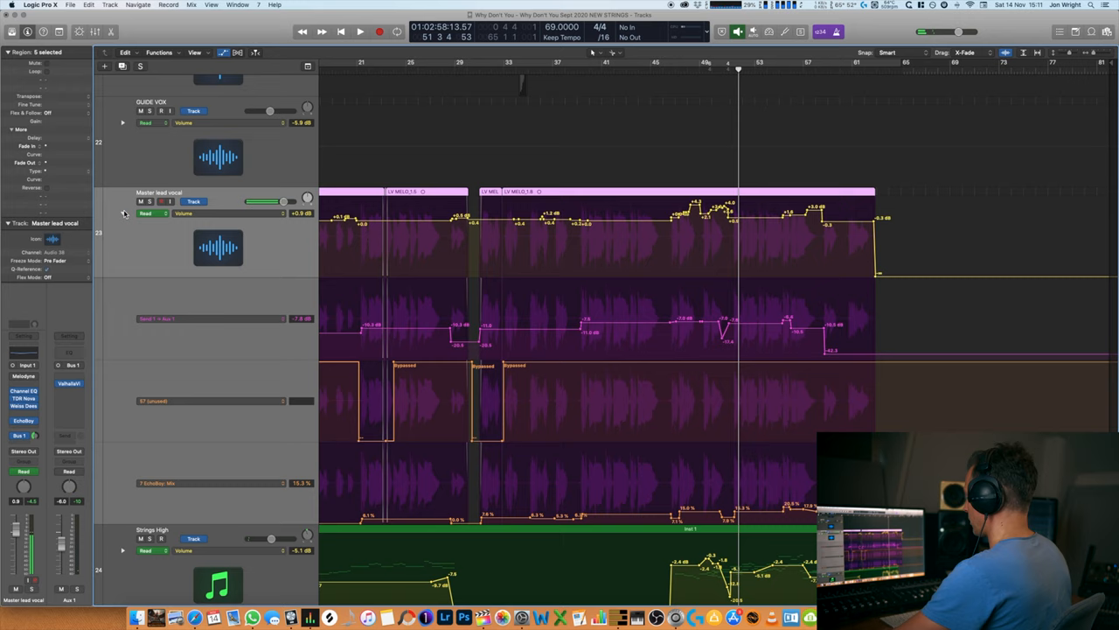
Collapse Master lead vocal's automation lanes so it sits compactly above the three Strings tracks
left_click(359, 32)
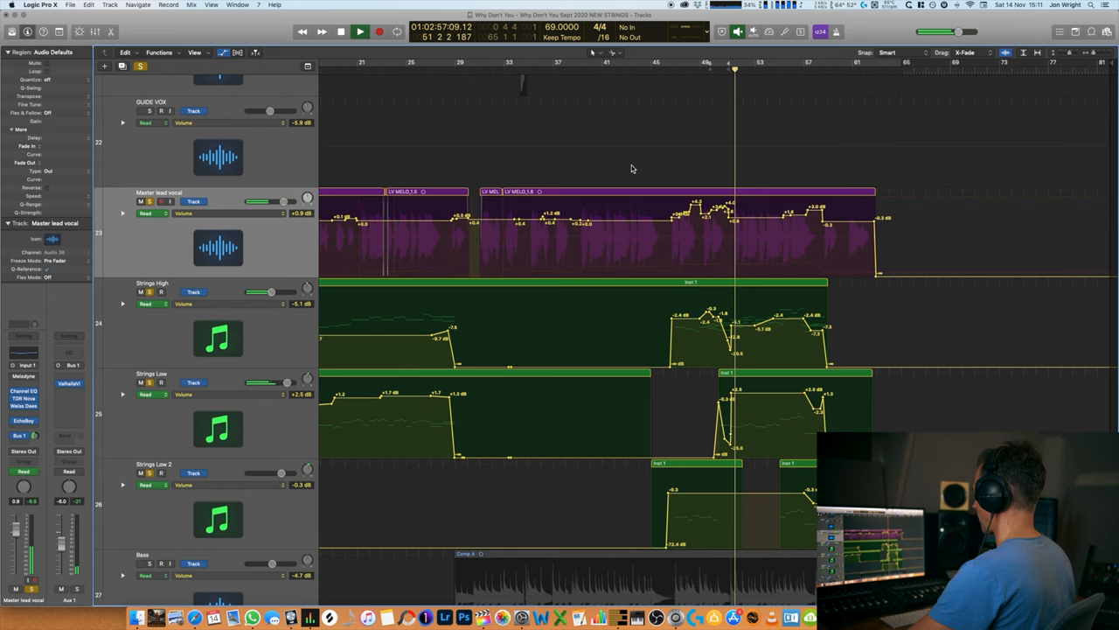
left_click(361, 32)
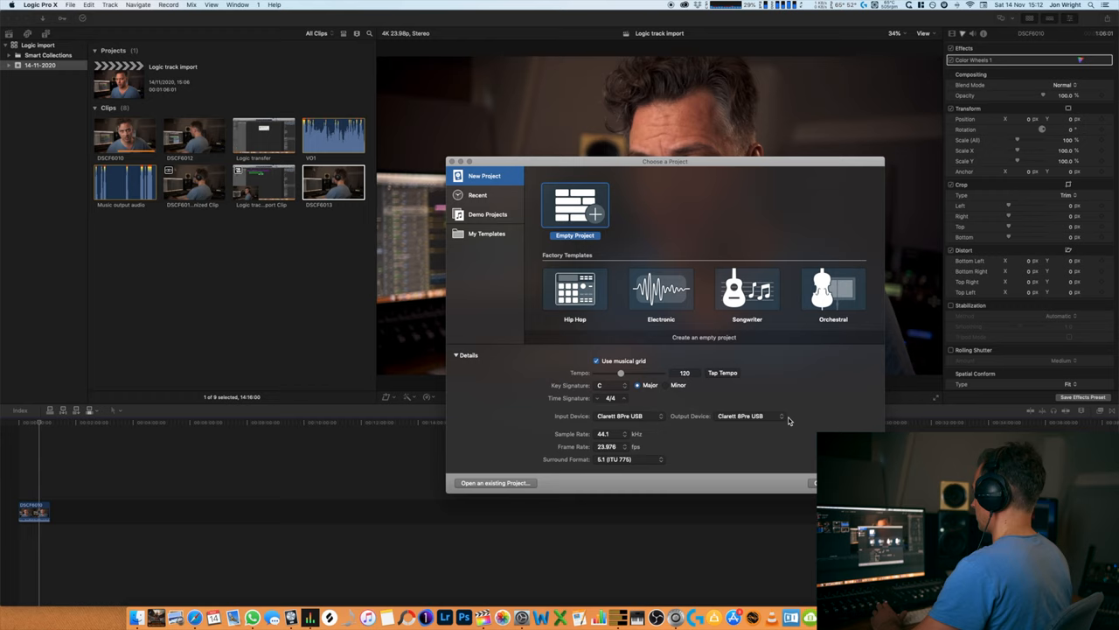
Create an empty project and choose Why Don't You.logicx as the track import source
left_click(575, 205)
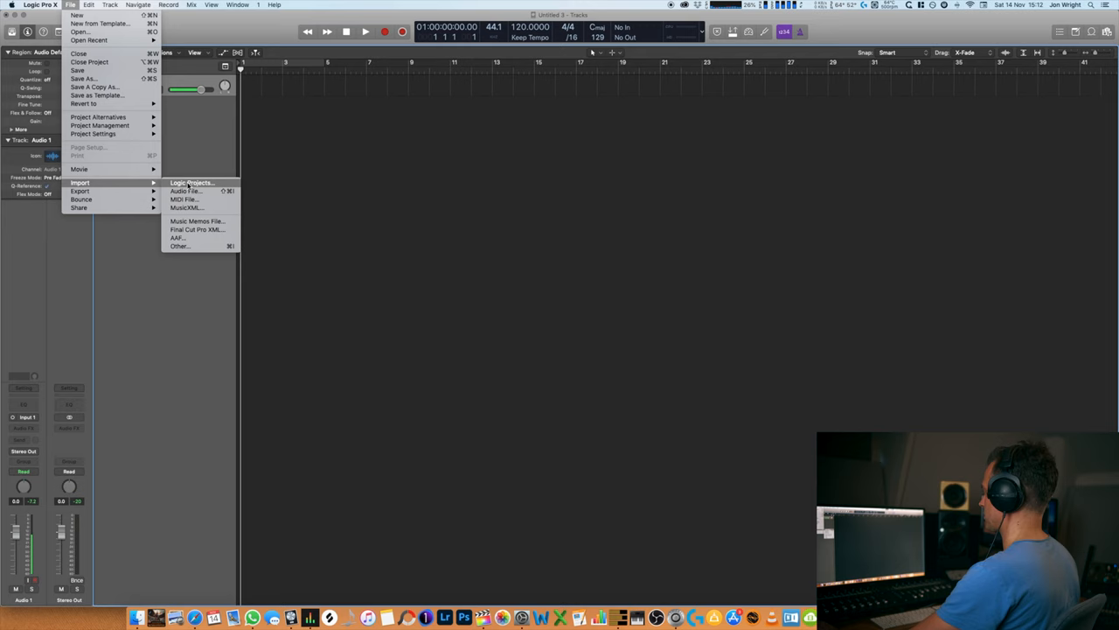
left_click(192, 182)
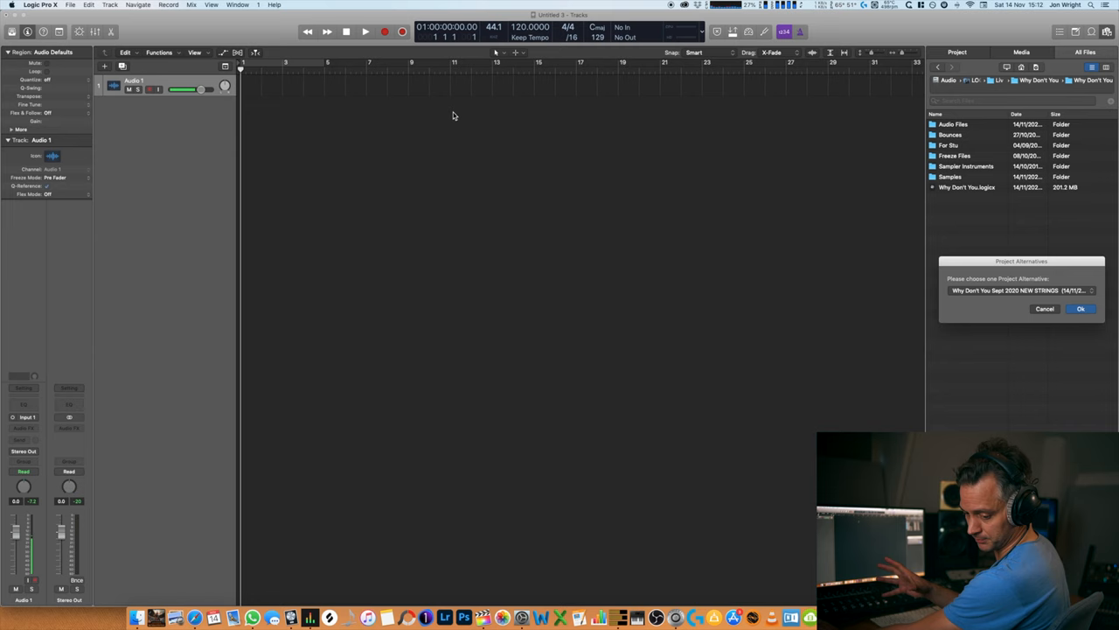
left_click(1081, 307)
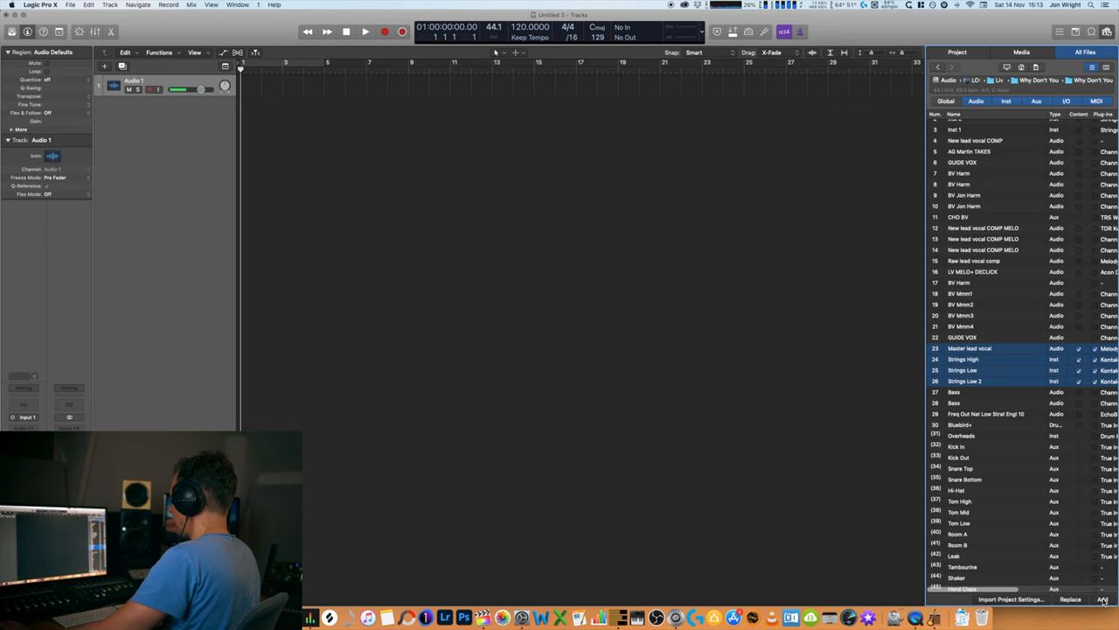
Add Master lead vocal, Strings High, Strings Low and Strings Low 2 to the project
left_click(1103, 599)
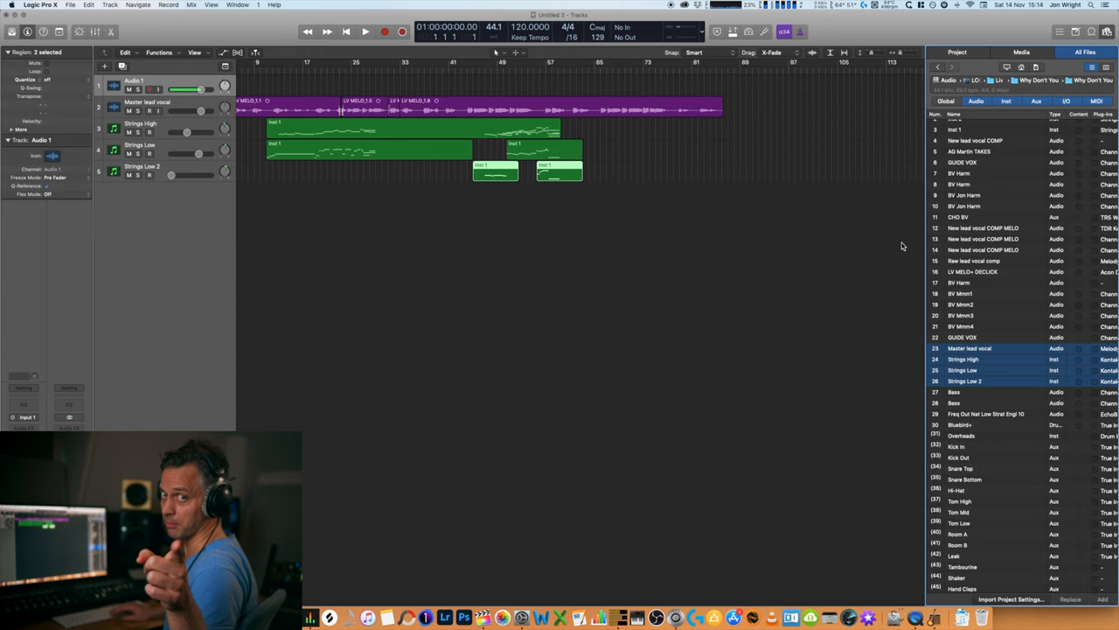
left_click(365, 31)
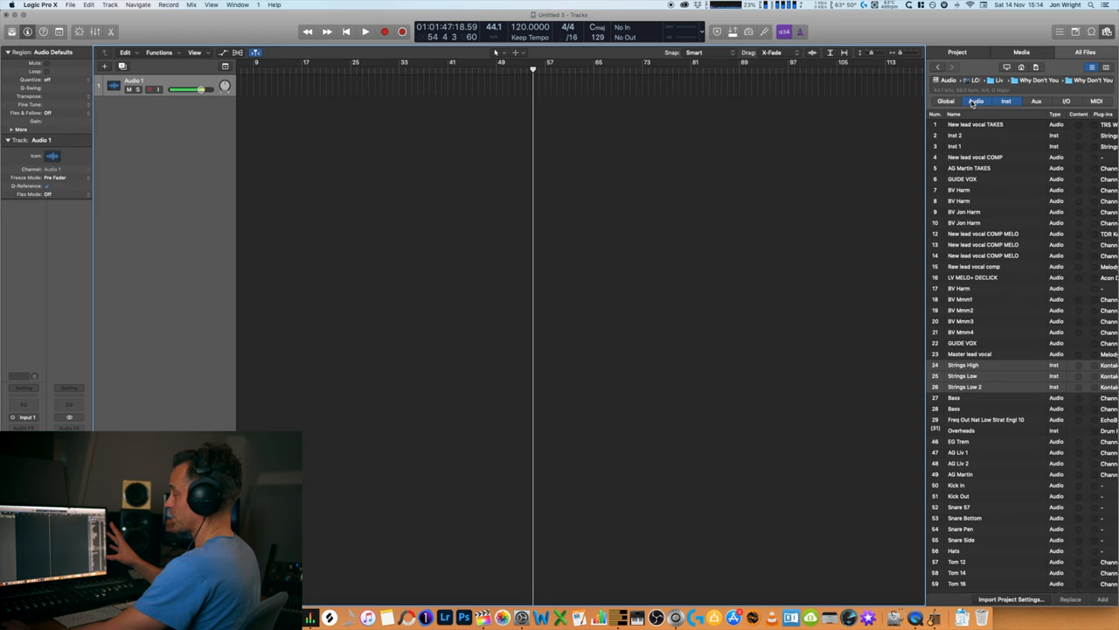
List the source project's global tracks to import its 69 BPM tempo track
left_click(945, 101)
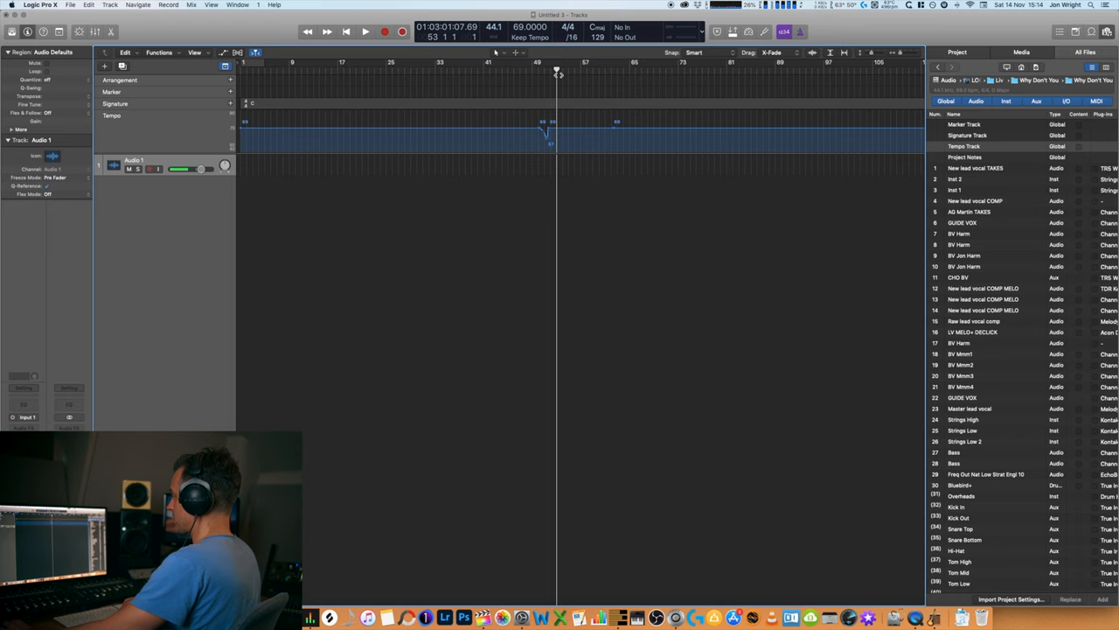
Re-import the lead vocal and three Strings tracks and play them at 69 BPM
scroll("up", 3)
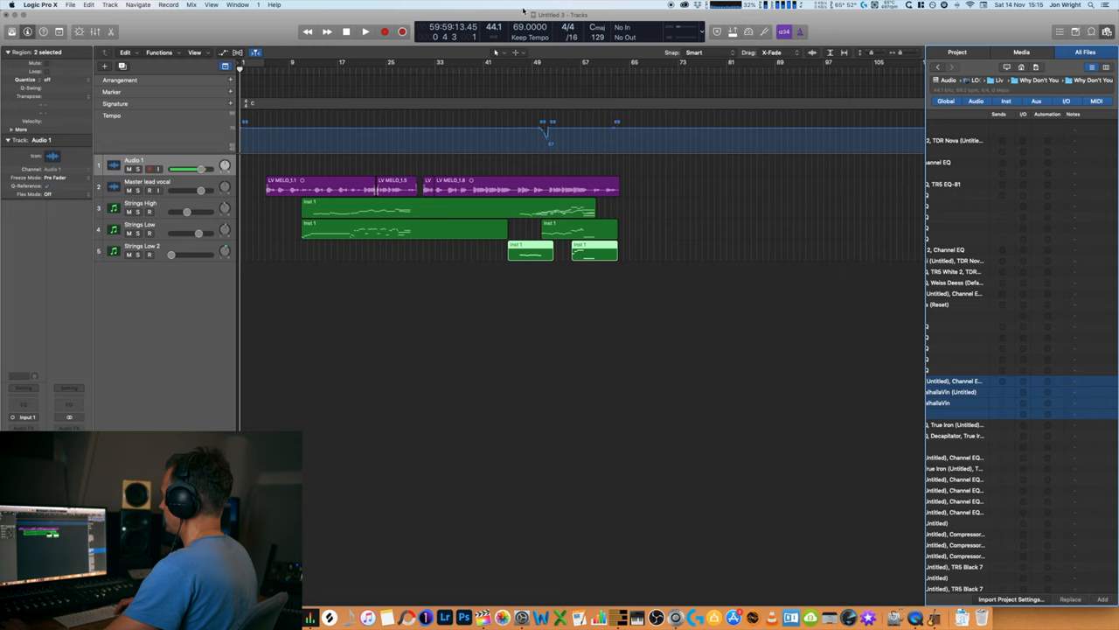
left_click(364, 32)
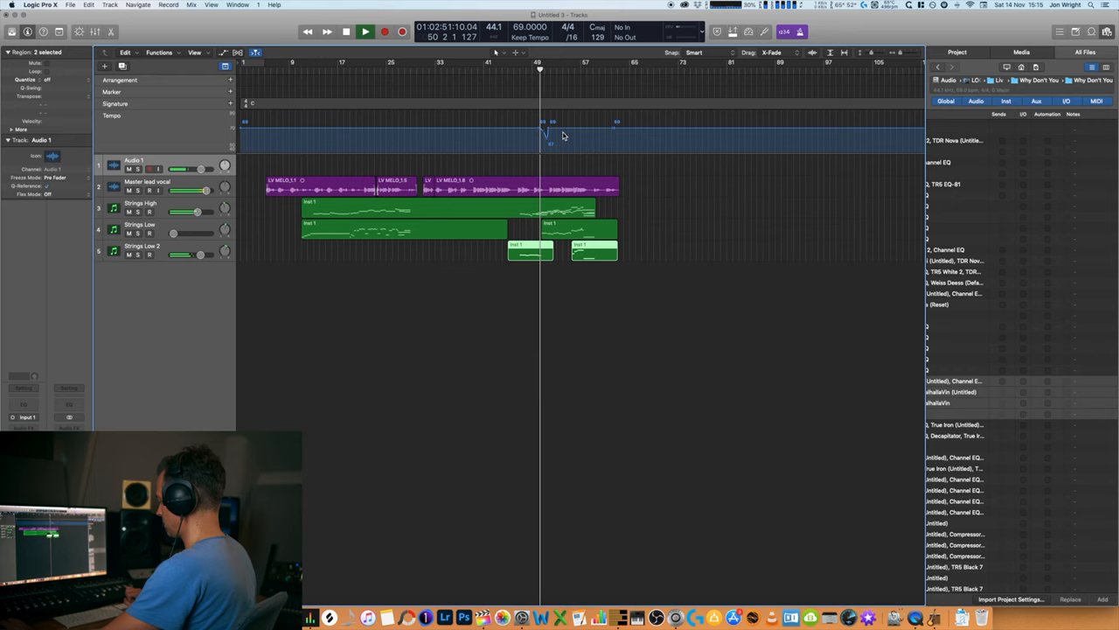